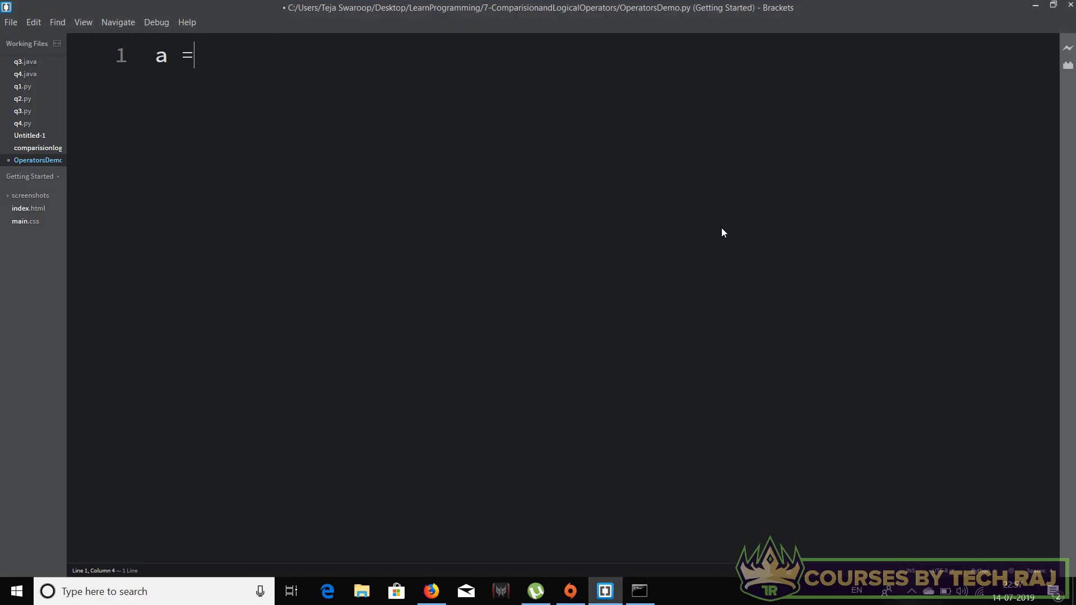
Write a = 3, b = 5 and print(a>b) in OperatorsDemo.py and save it
text(3)
text(b = 5)
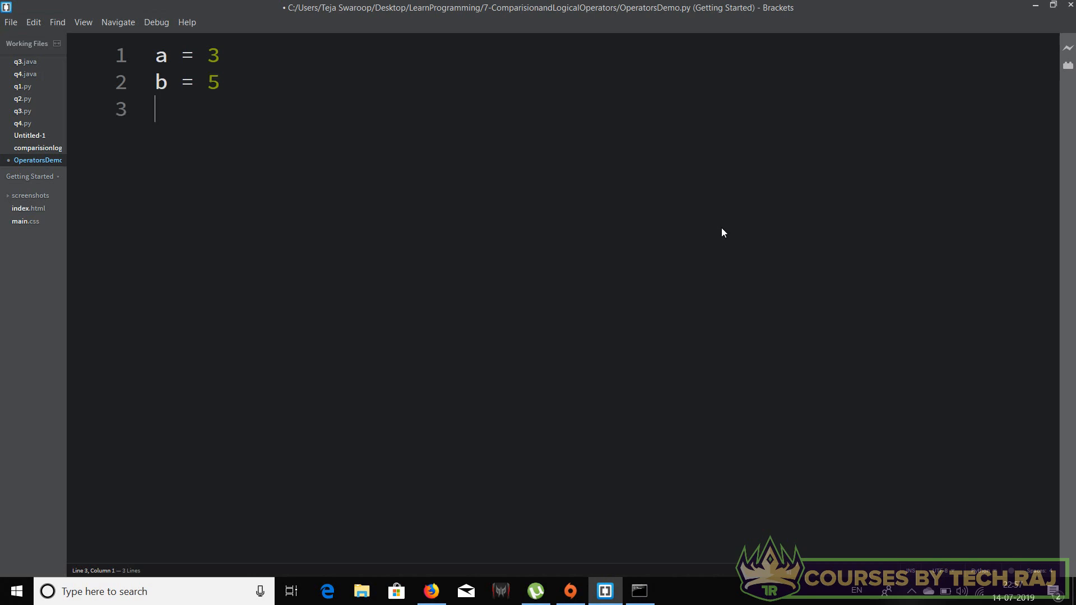
text(a)
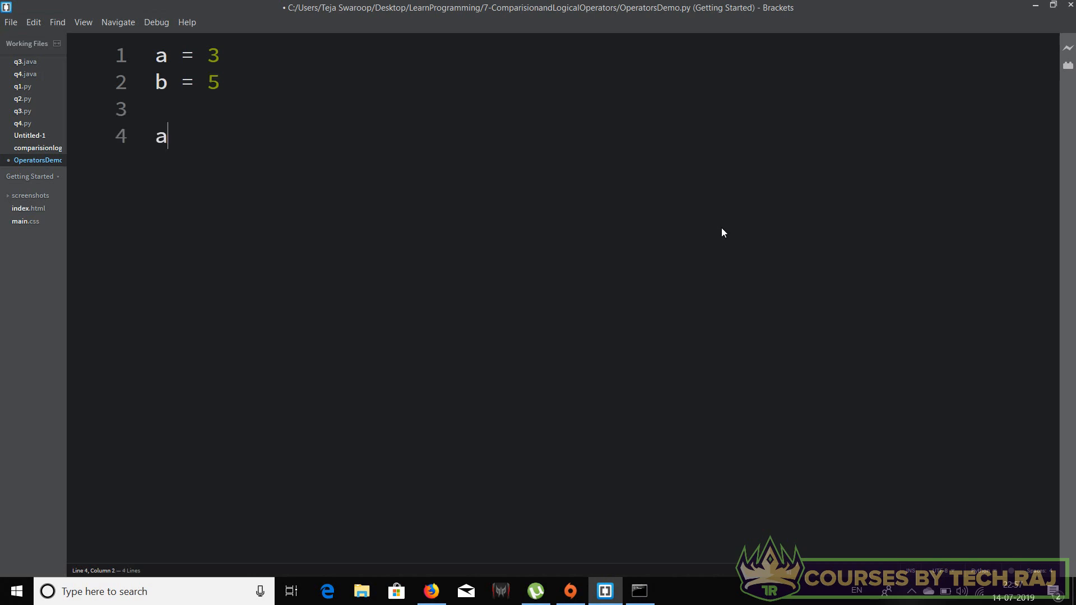
text(pa>b)
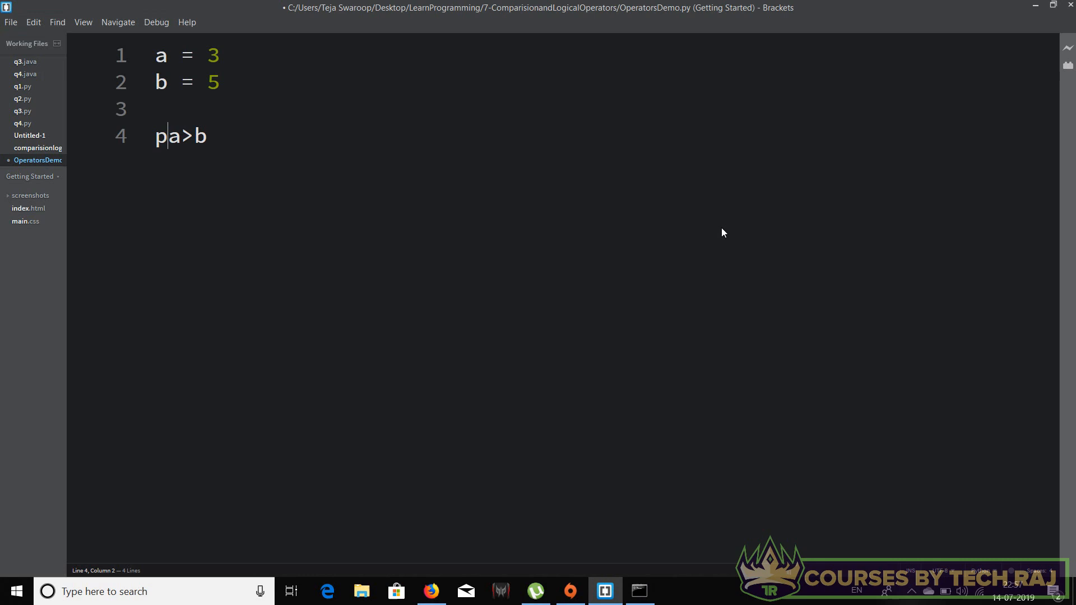
text(rint()
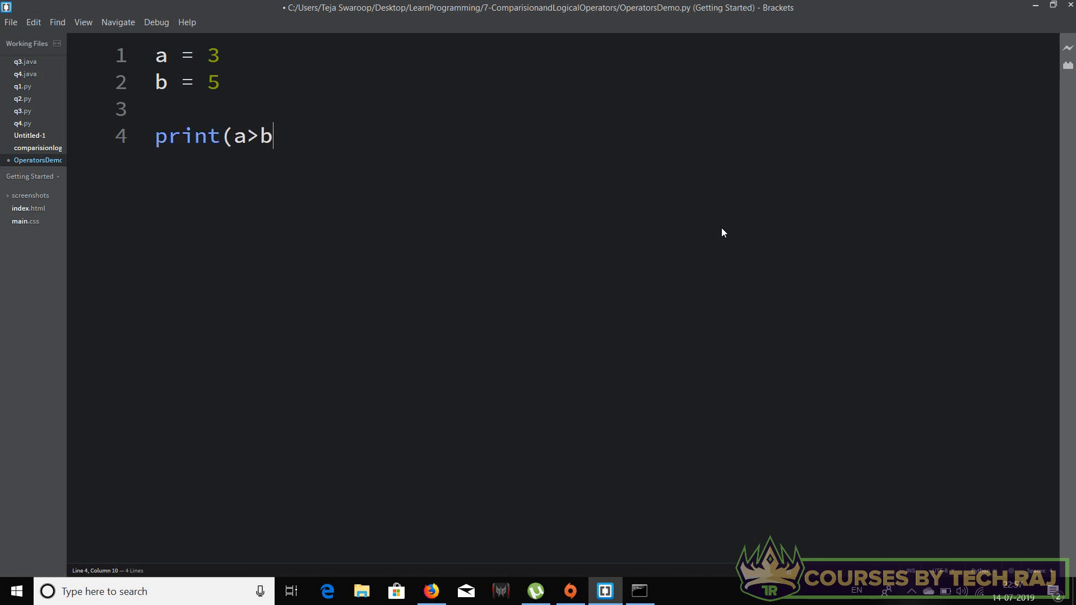
text())
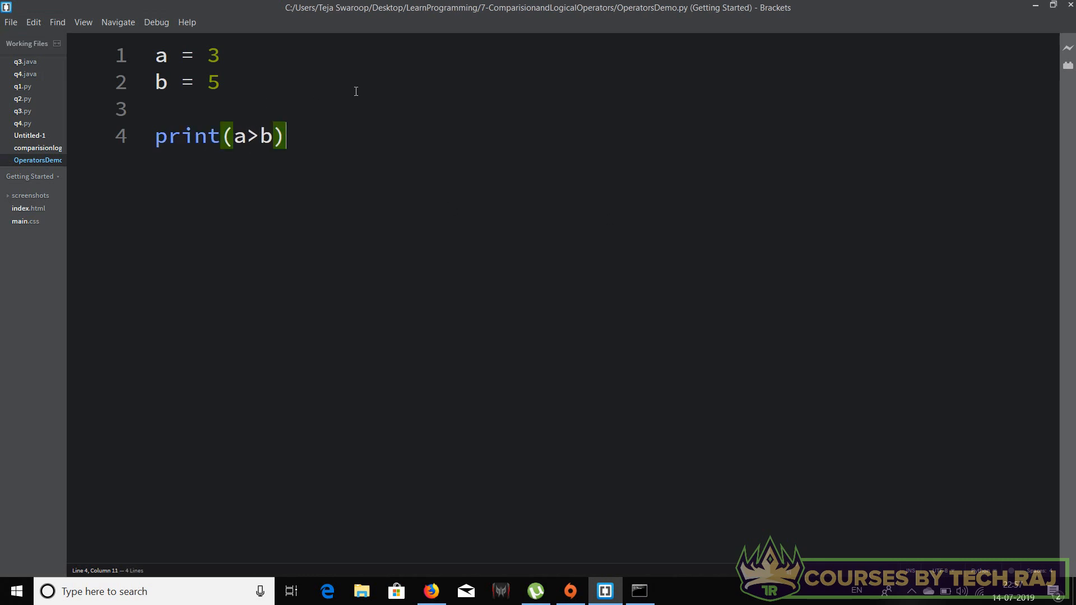
click(638, 590)
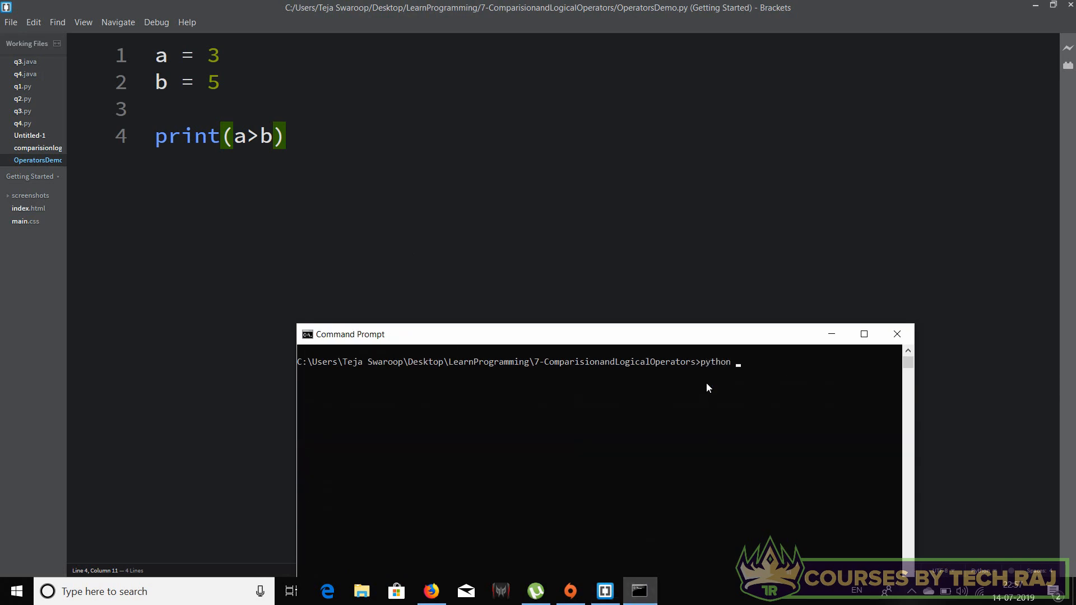
Run python OperatorsDemo.py, printing False, and move the console window aside
text(Operatros)
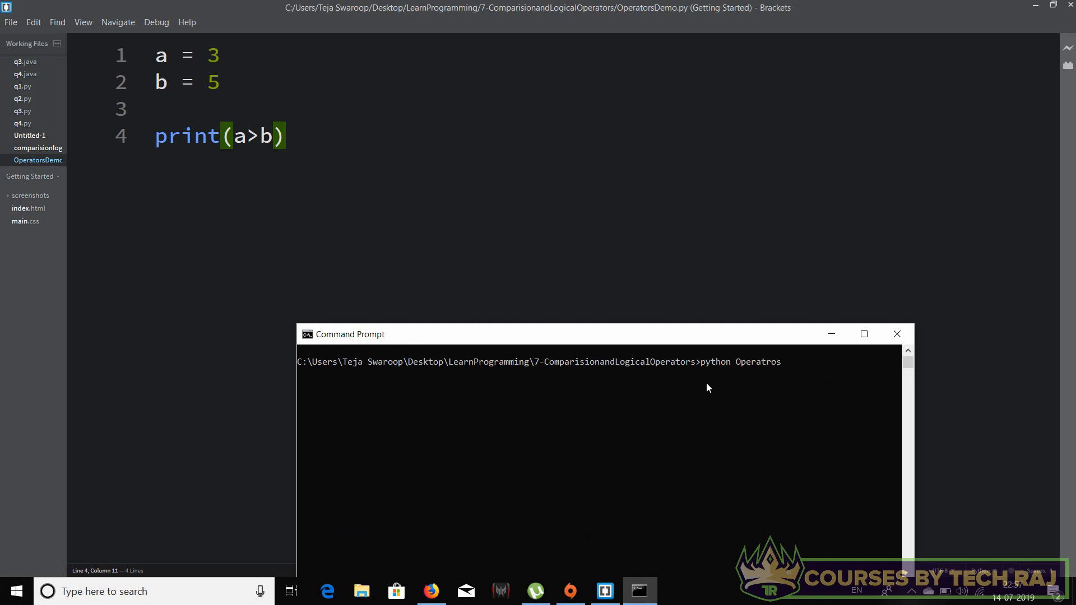
text(D)
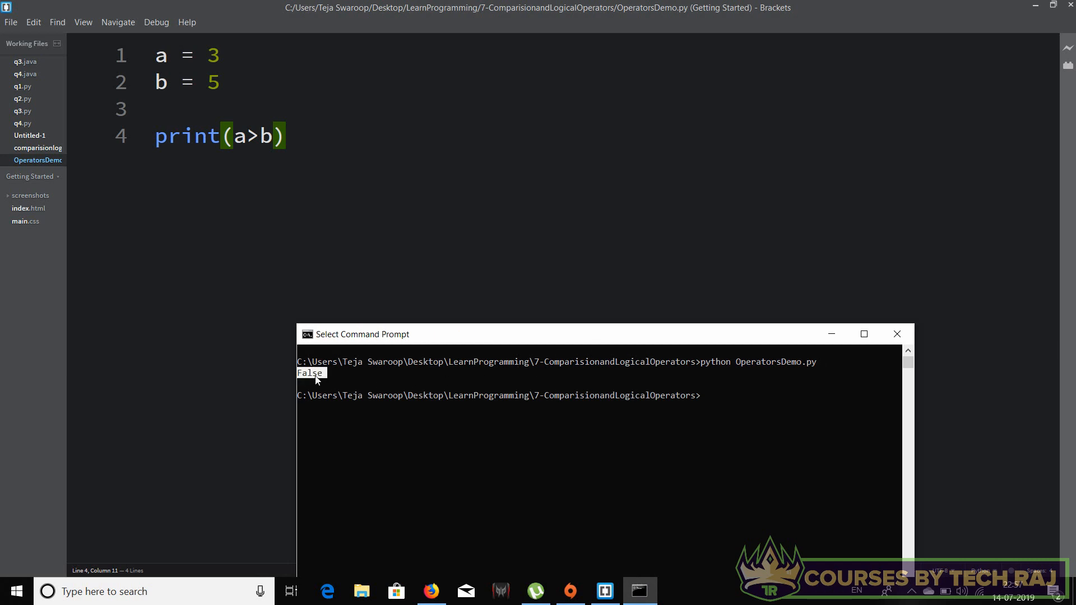
drag(355, 334, 518, 229)
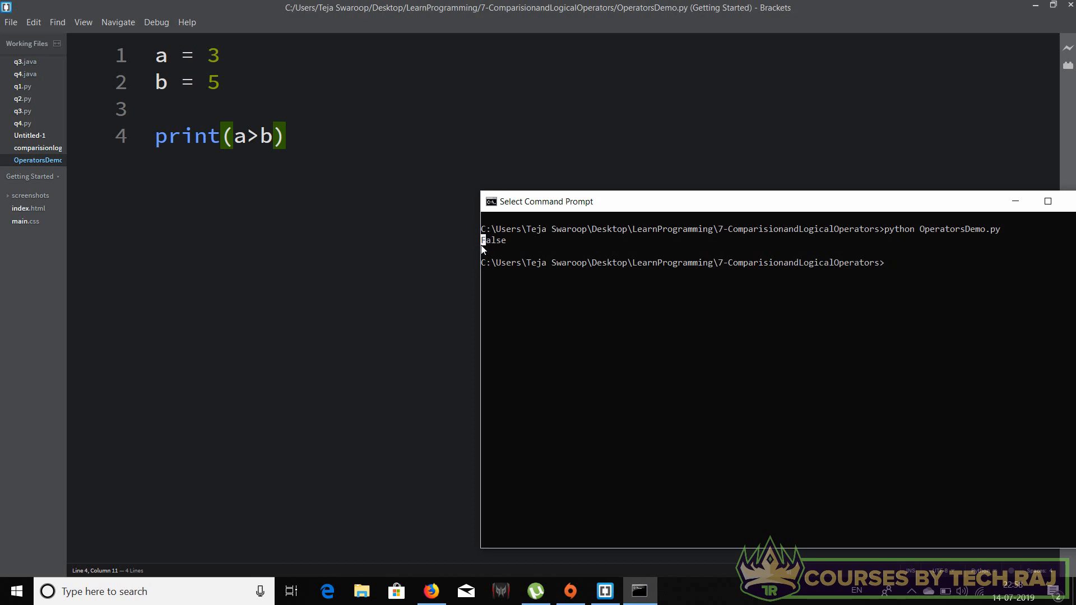
mouse_move(389, 138)
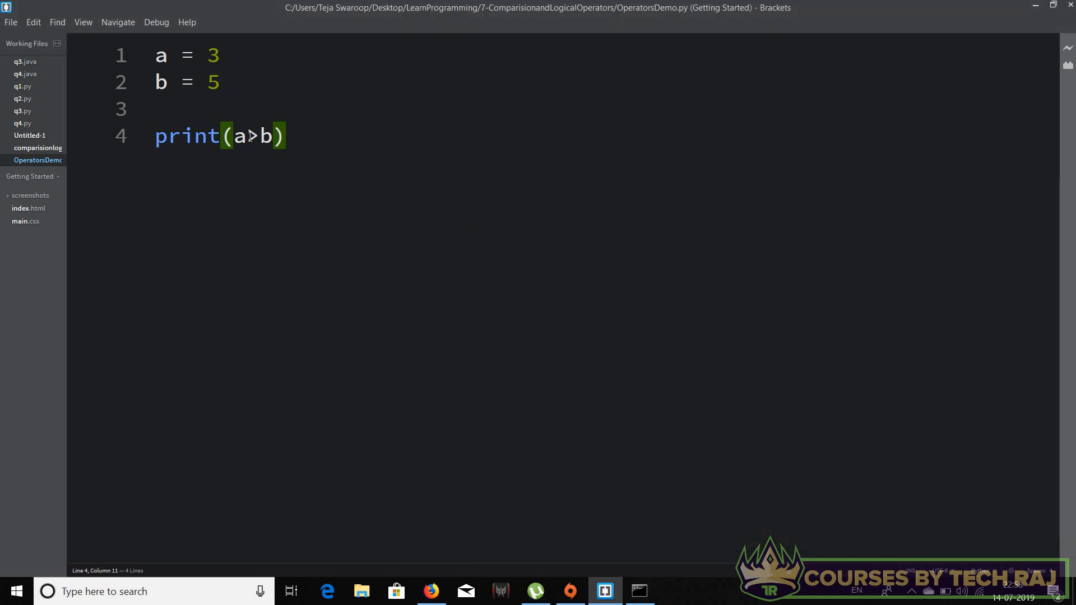
Change the comparison to a<b and rerun python OperatorsDemo.py, printing True
text(<)
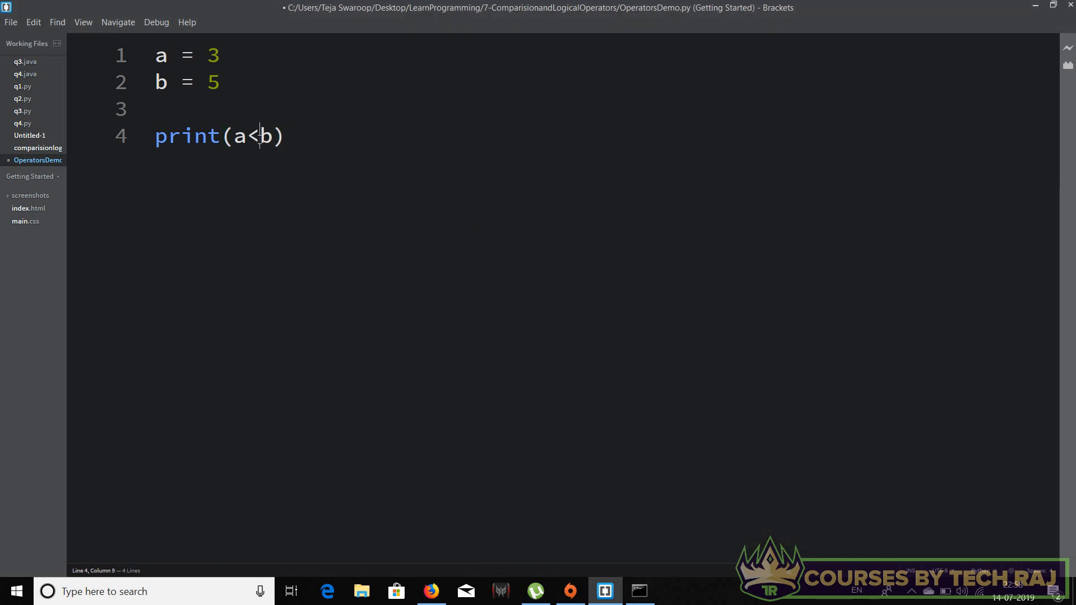
click(638, 590)
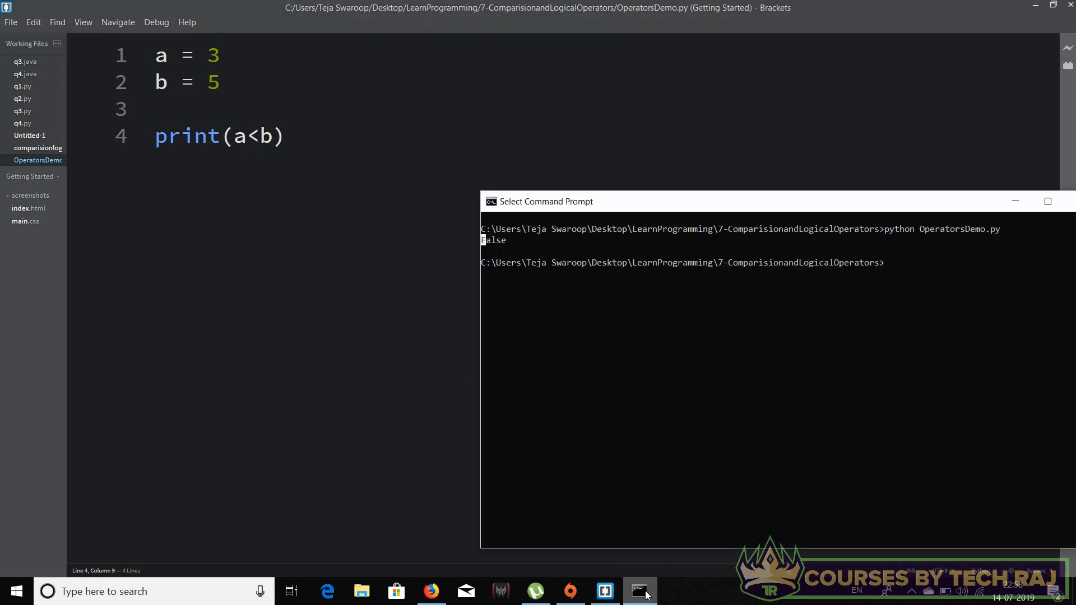
text(python OperatorsDemo.py)
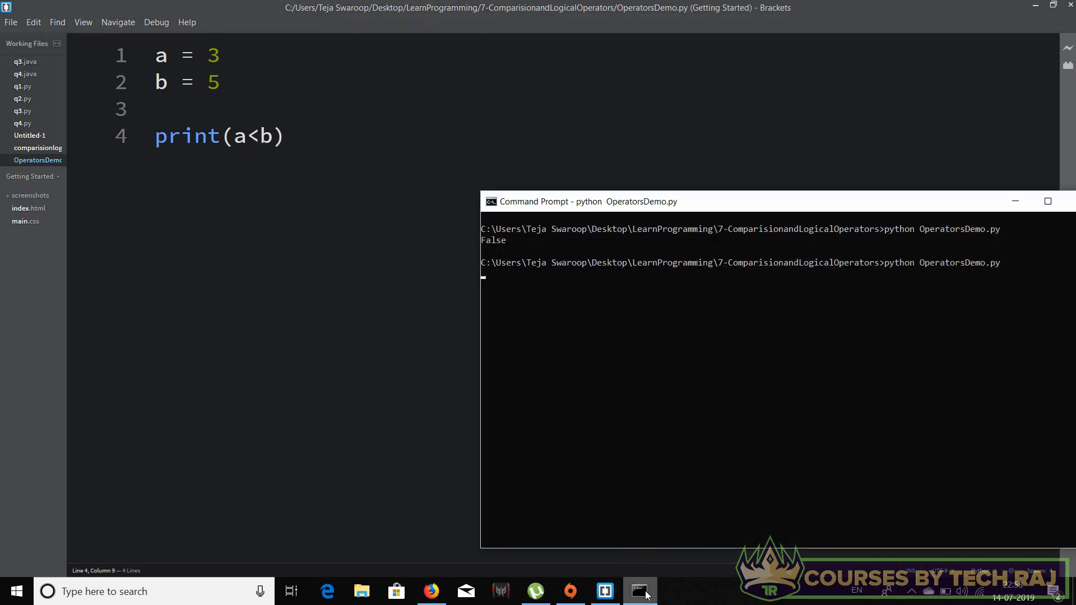
Replace the comparison with a==b in the script
click(639, 590)
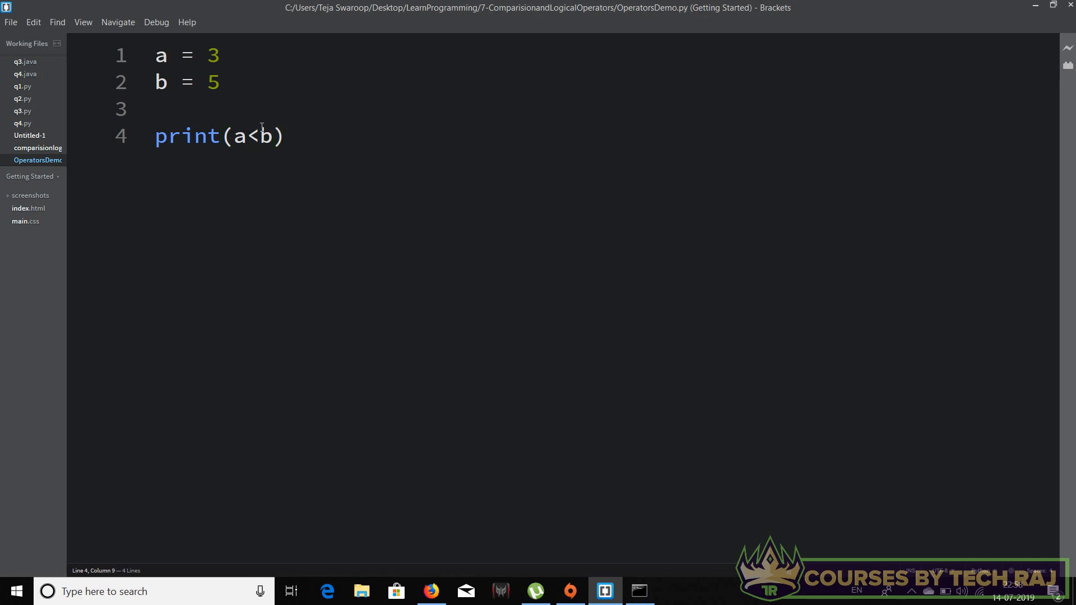
key(Backspace)
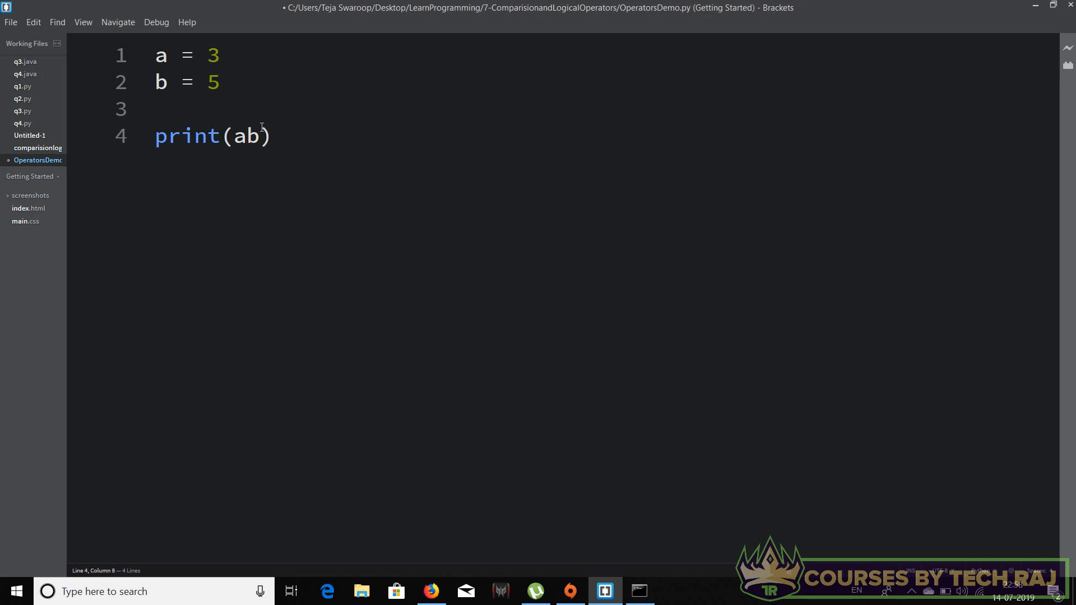
text(==)
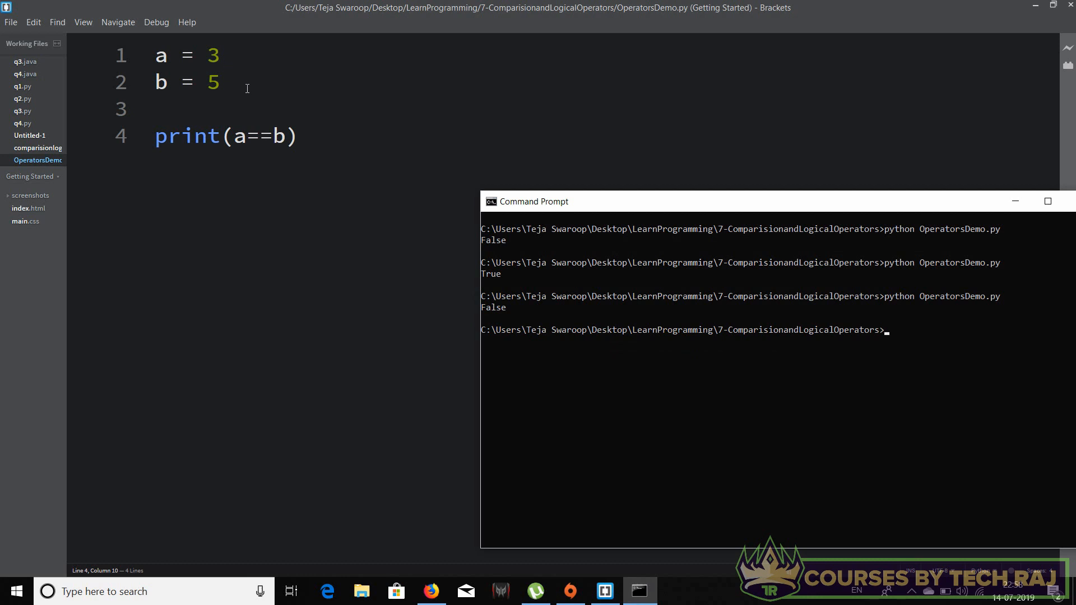
Set b to 3 and rerun the script, printing True for a==b
click(300, 136)
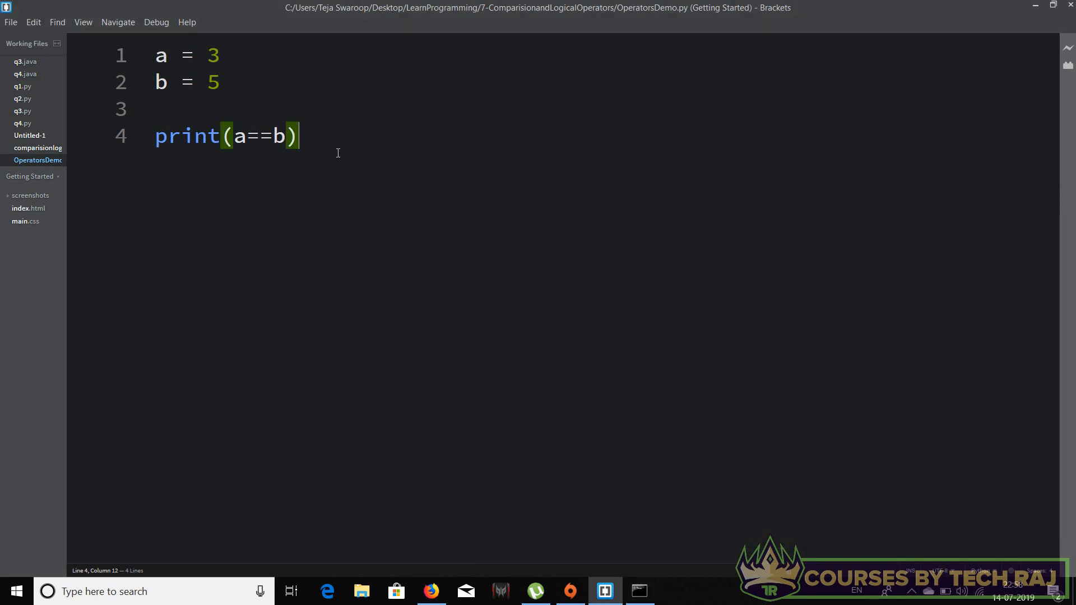
mouse_move(218, 82)
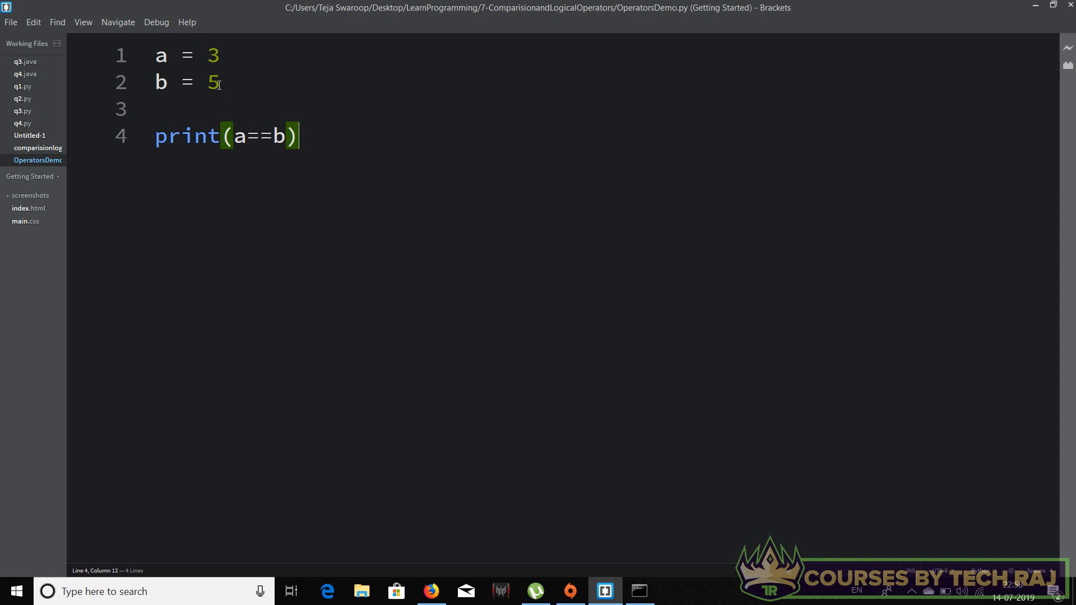
text(3)
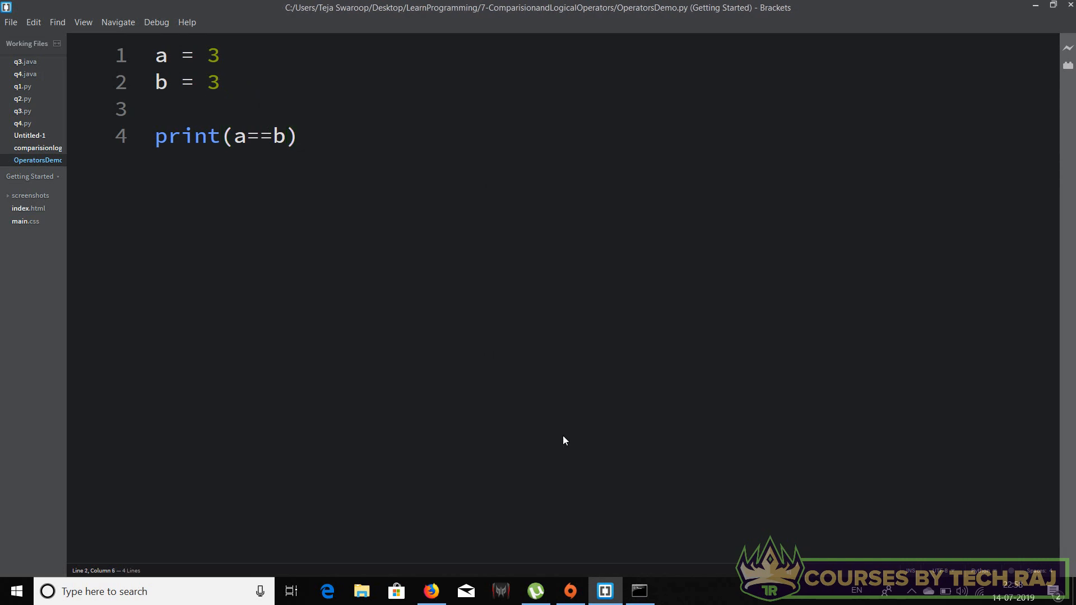
click(638, 590)
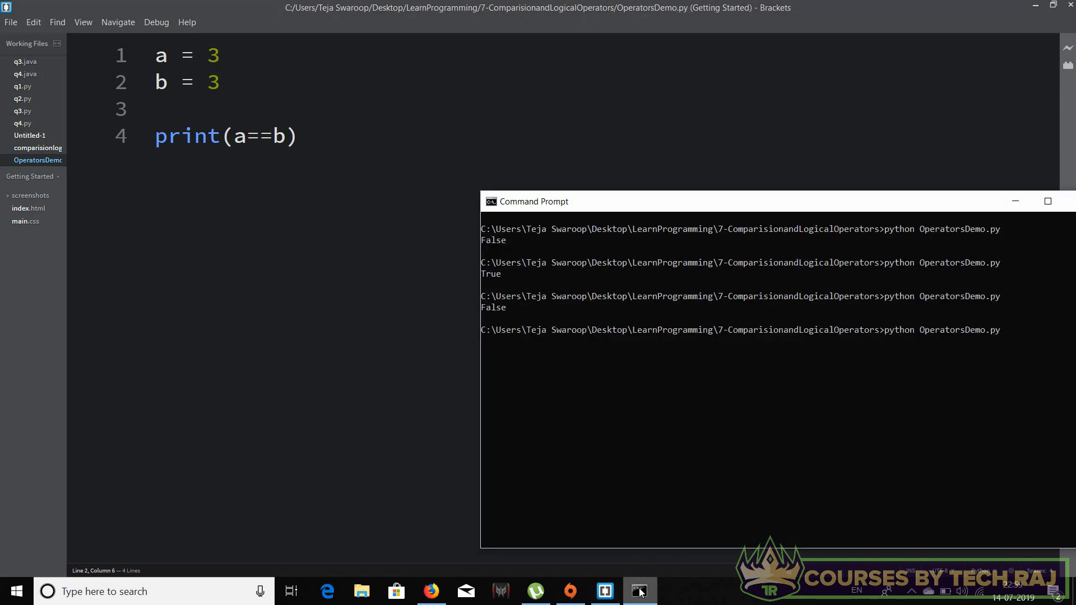
key(enter)
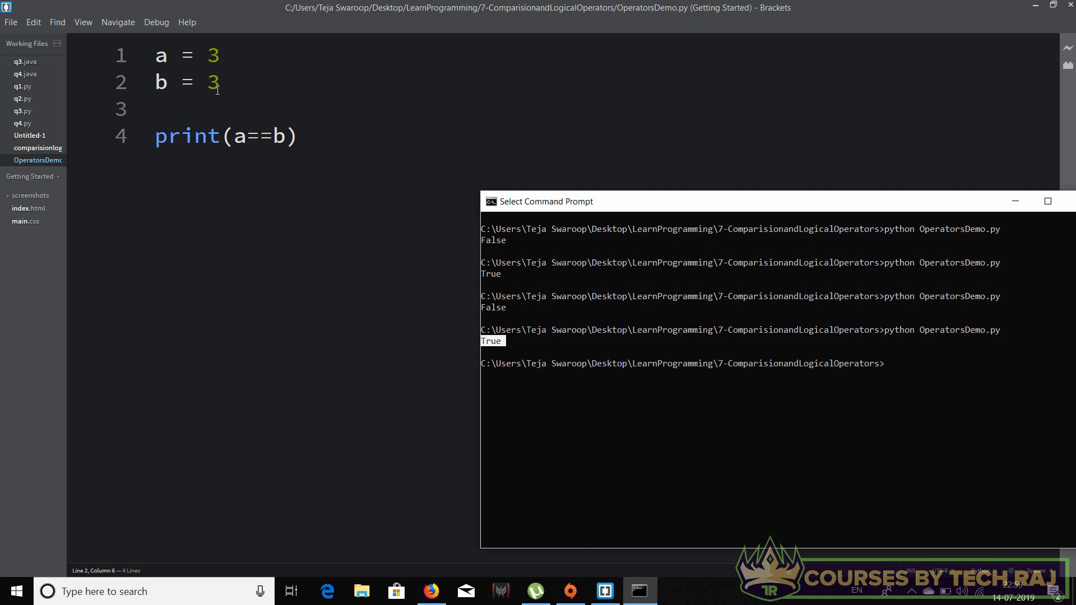
click(307, 135)
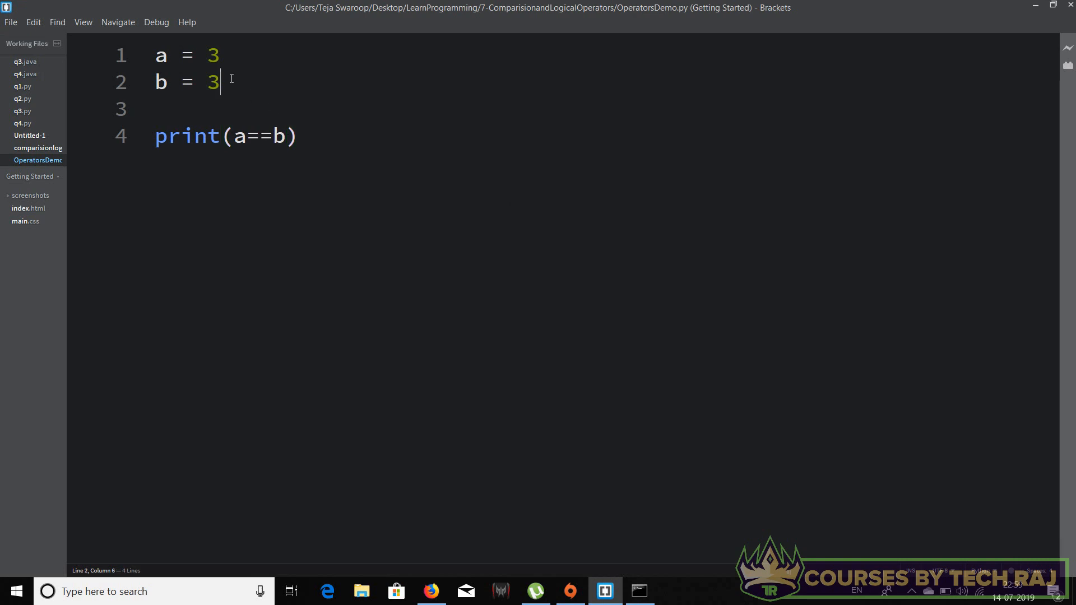
Set b to 5 and make line 4 print(a>b and a<=b), which prints False
text(5)
click(227, 137)
text( and )
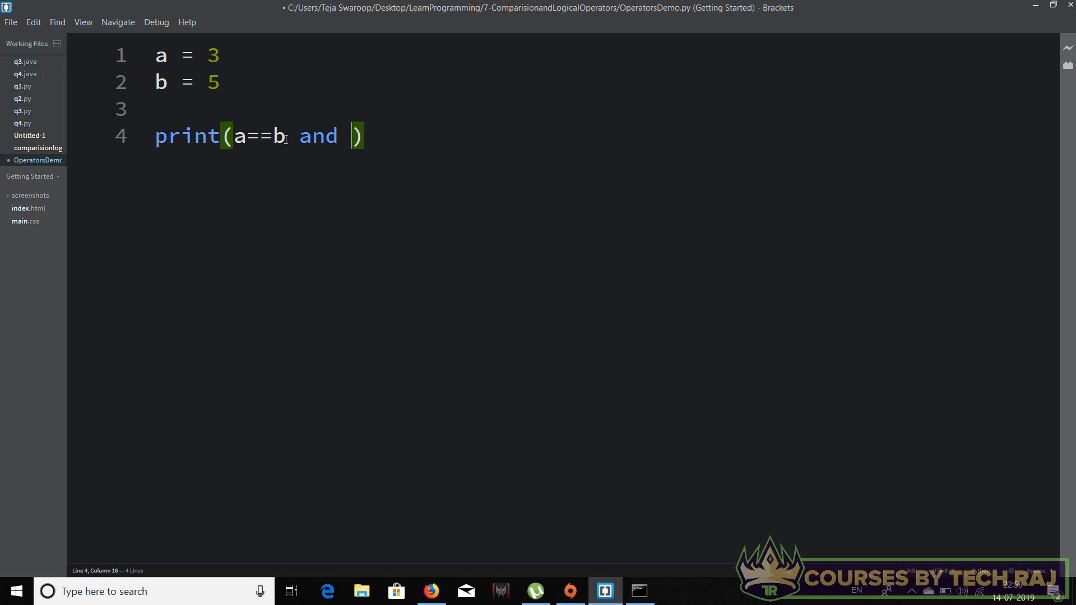
text(a<=)
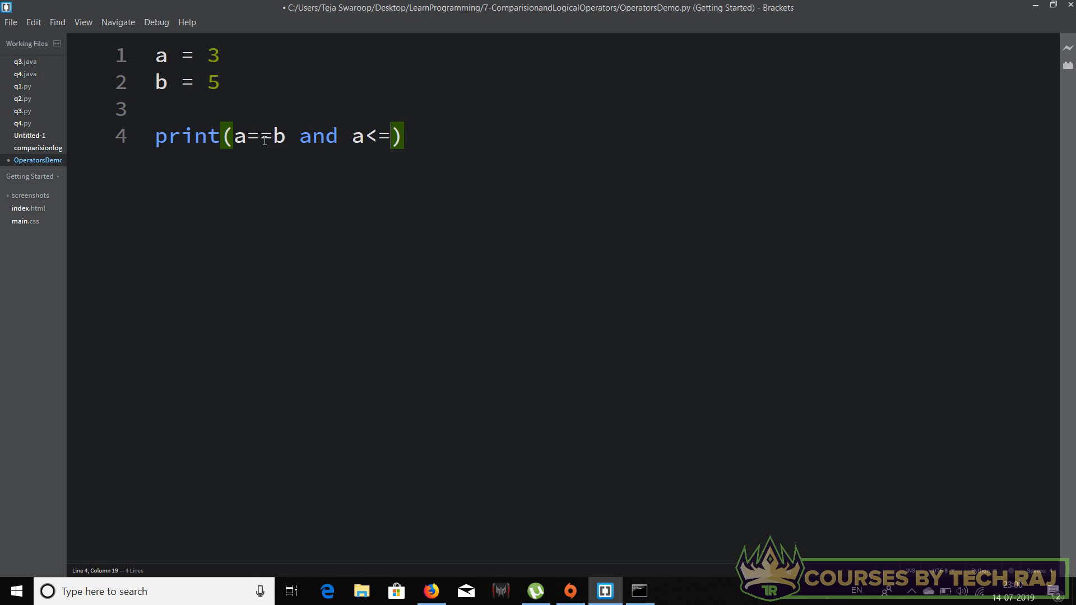
text(b)
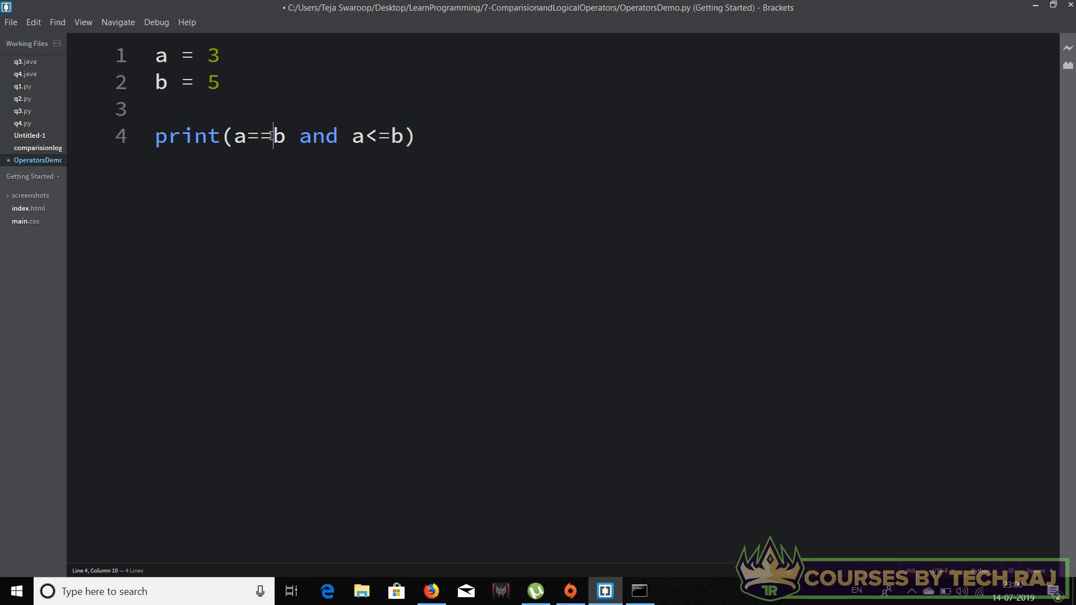
text(>)
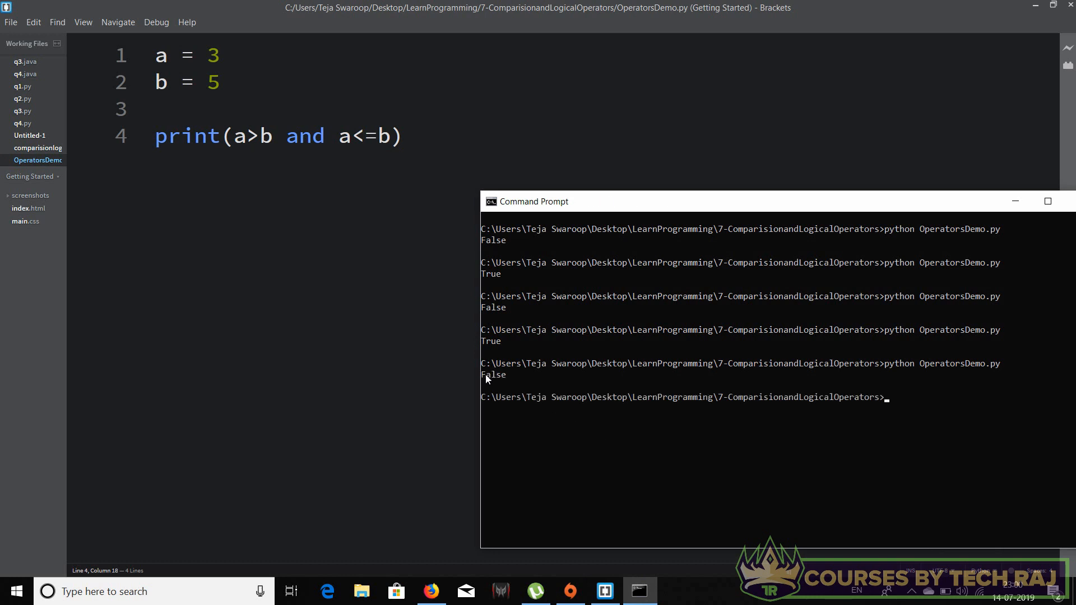
Replace and with or so line 4 prints a>b or a<=b, and run it to get True
click(257, 135)
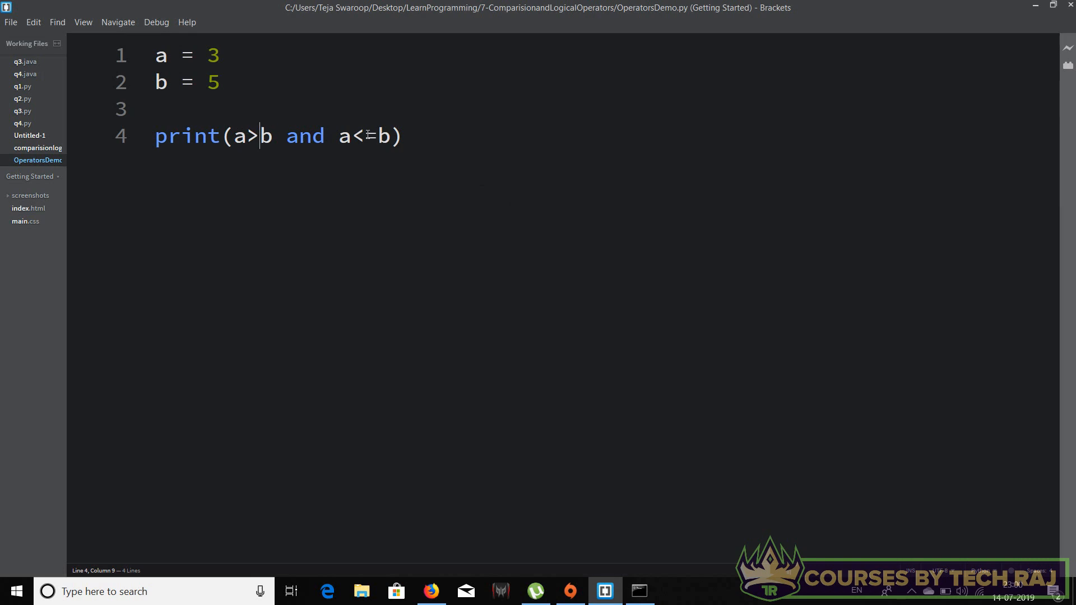
double_click(305, 135)
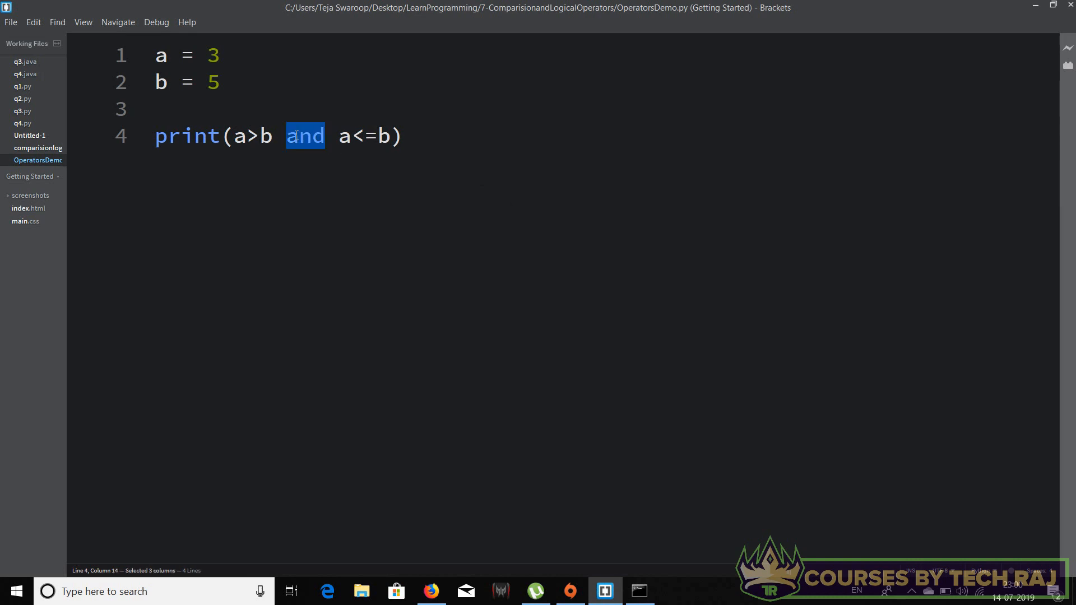
text(or)
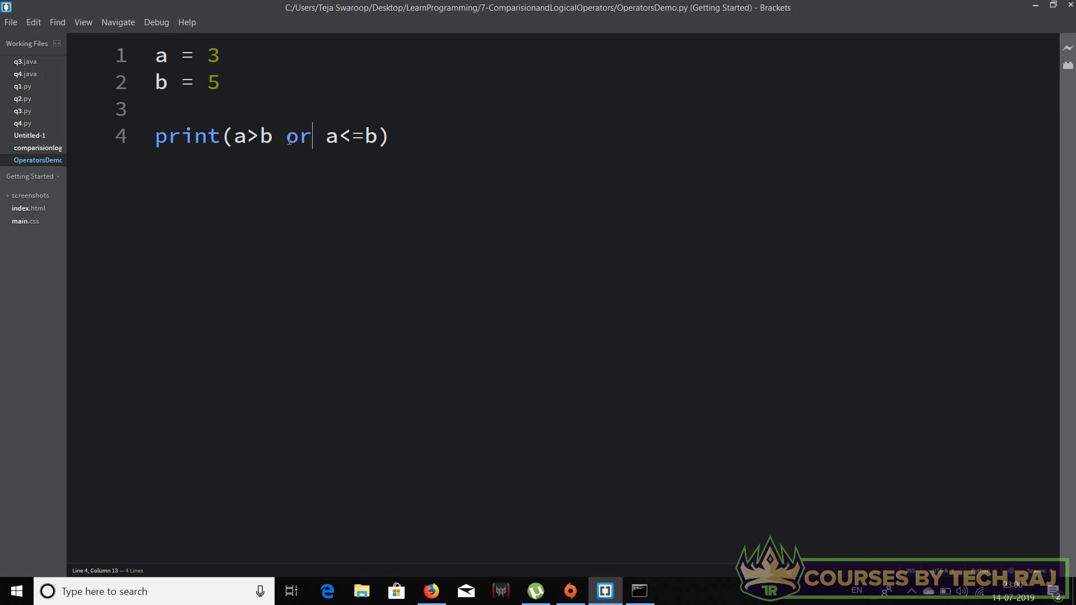
double_click(298, 136)
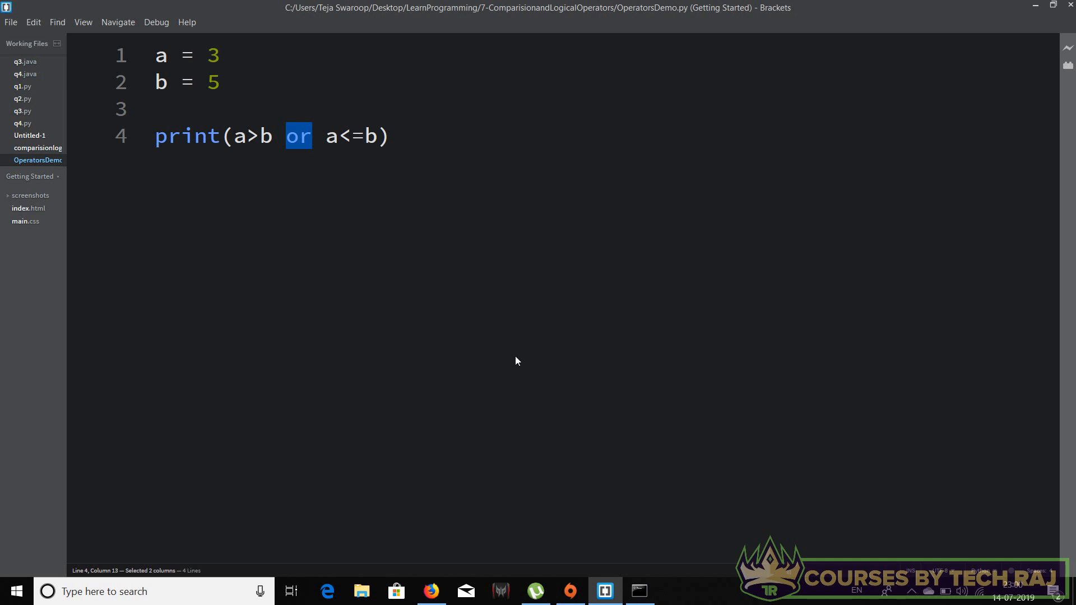
click(638, 590)
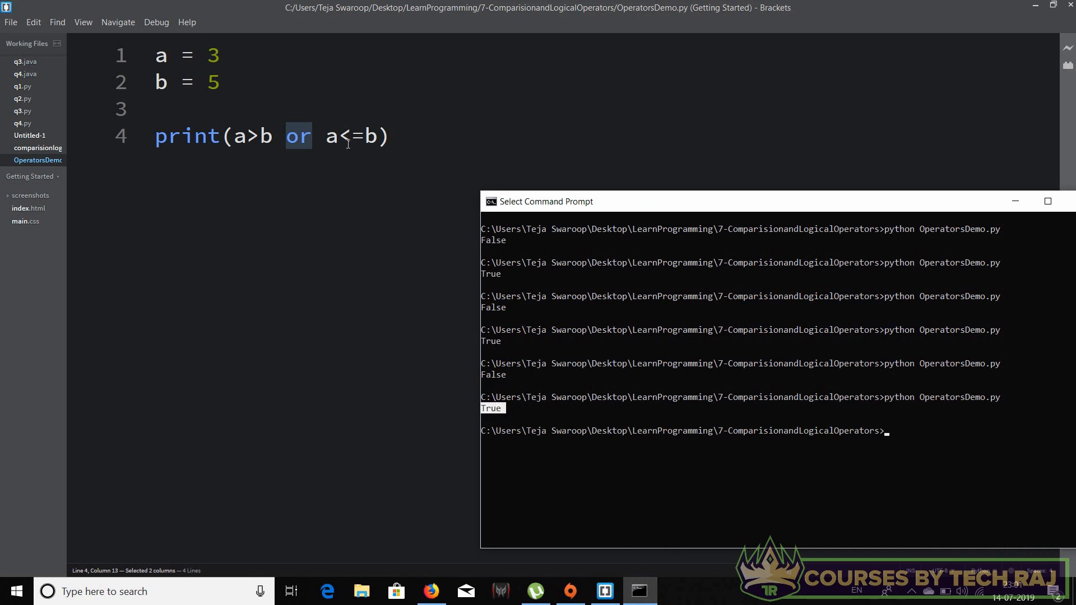
click(603, 590)
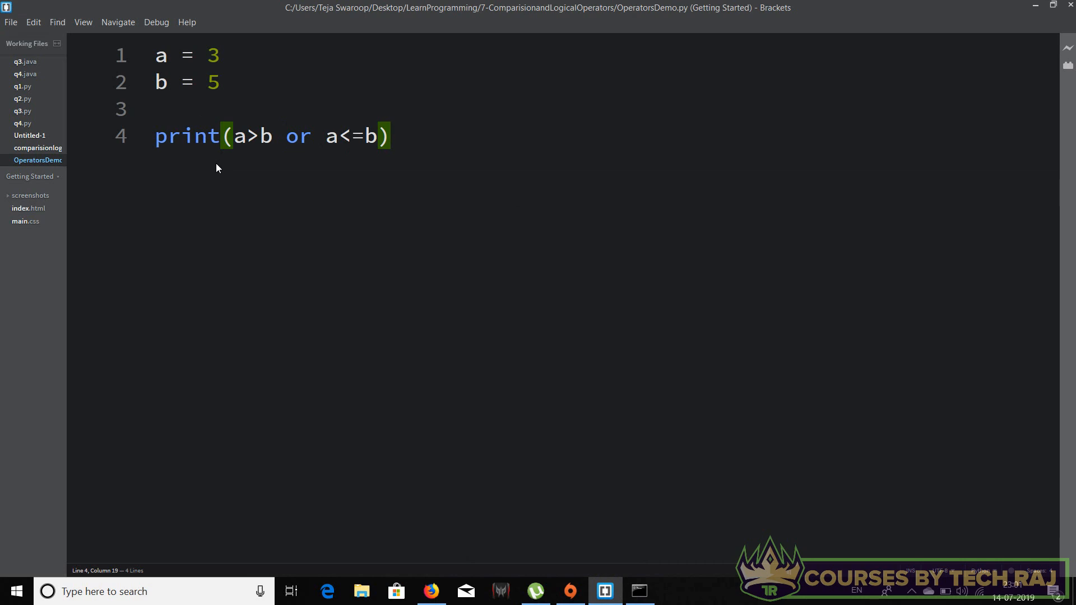
Wrap the condition as print(not(a>b or a<=b)), save, and select the whole file
click(243, 135)
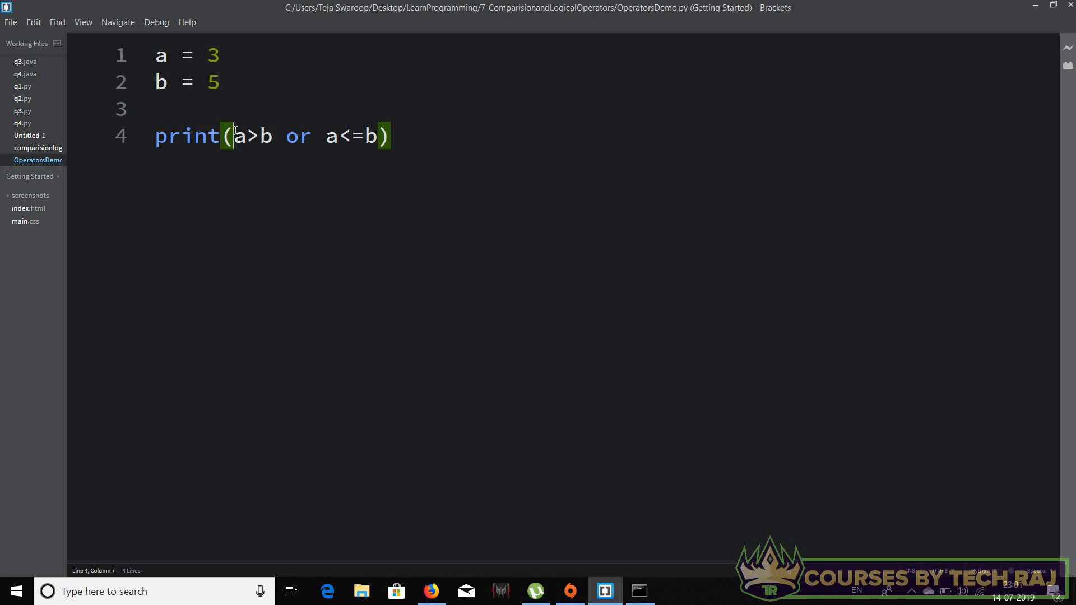
text(not)
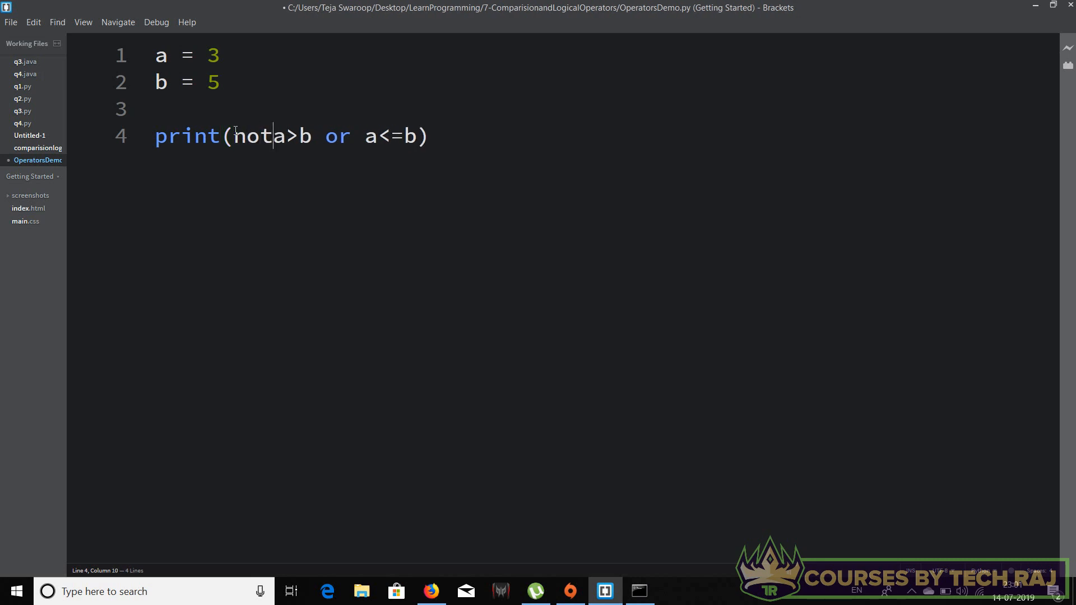
text(()
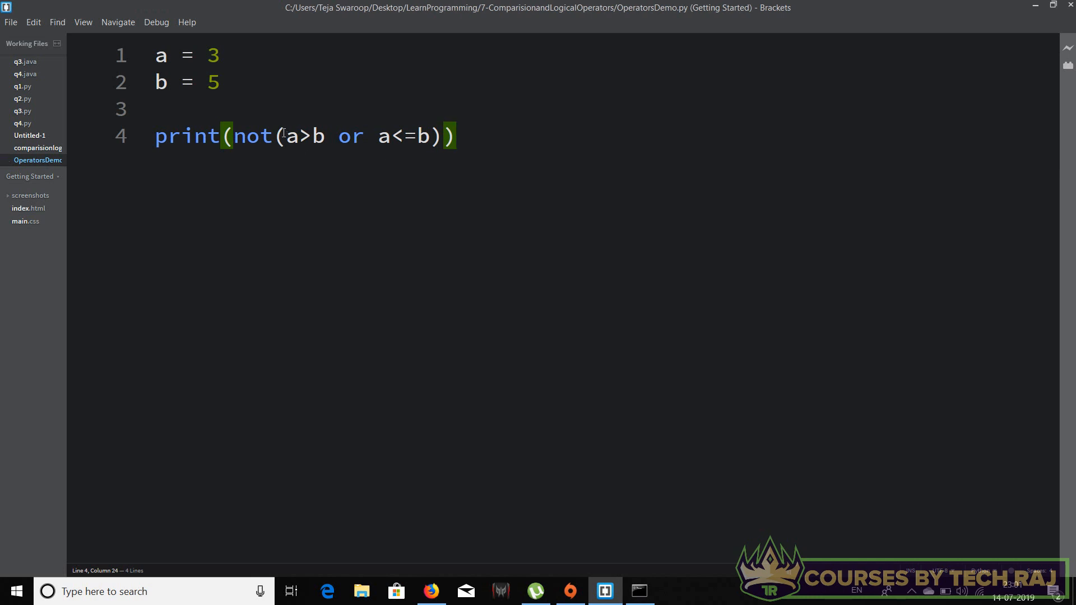
drag(283, 135, 427, 135)
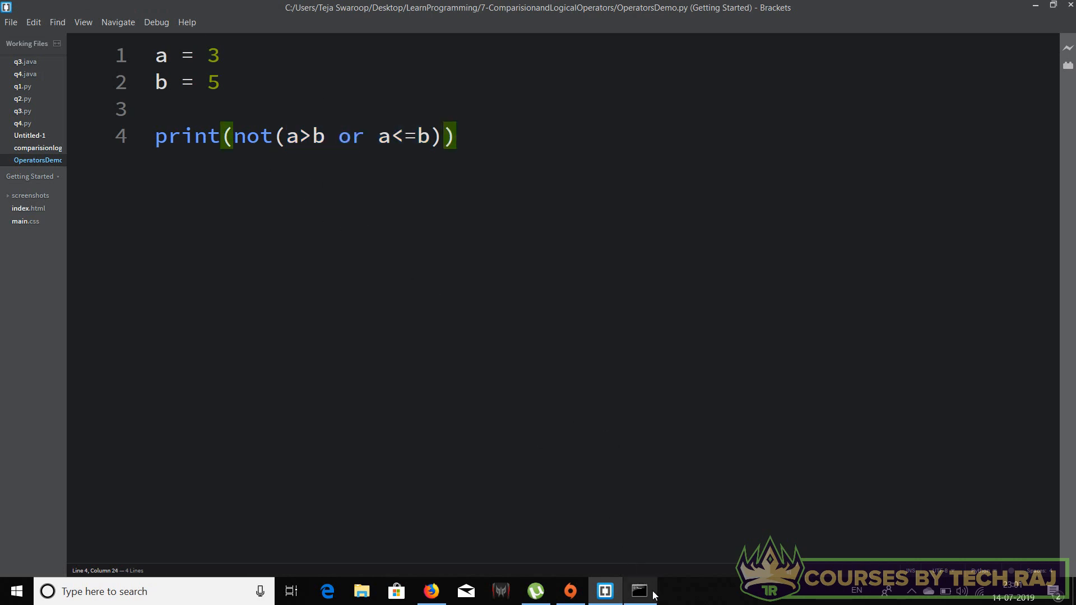
click(637, 591)
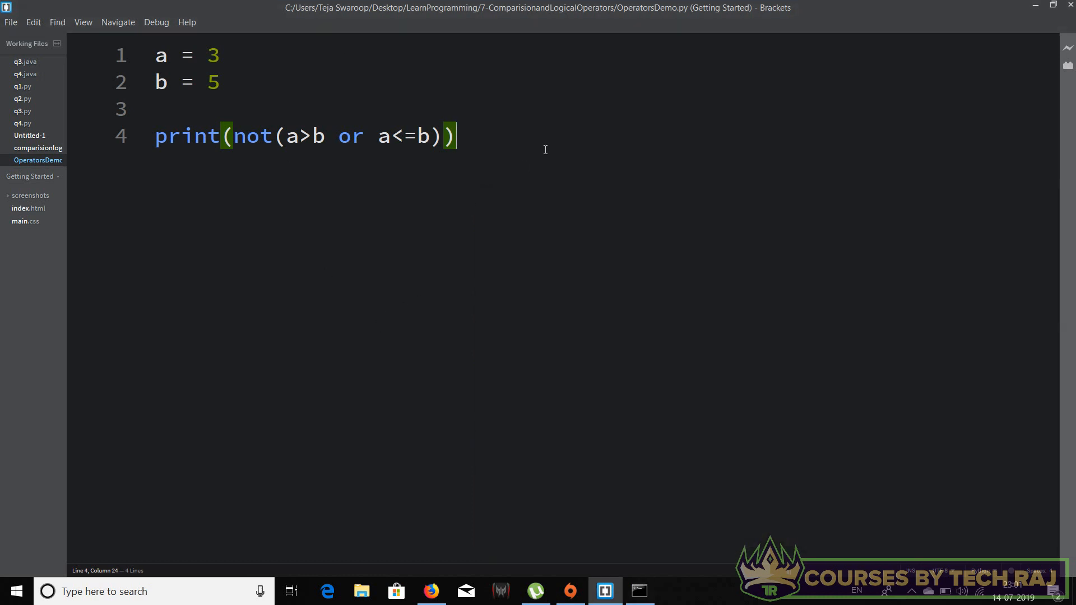
key(ctrl+a)
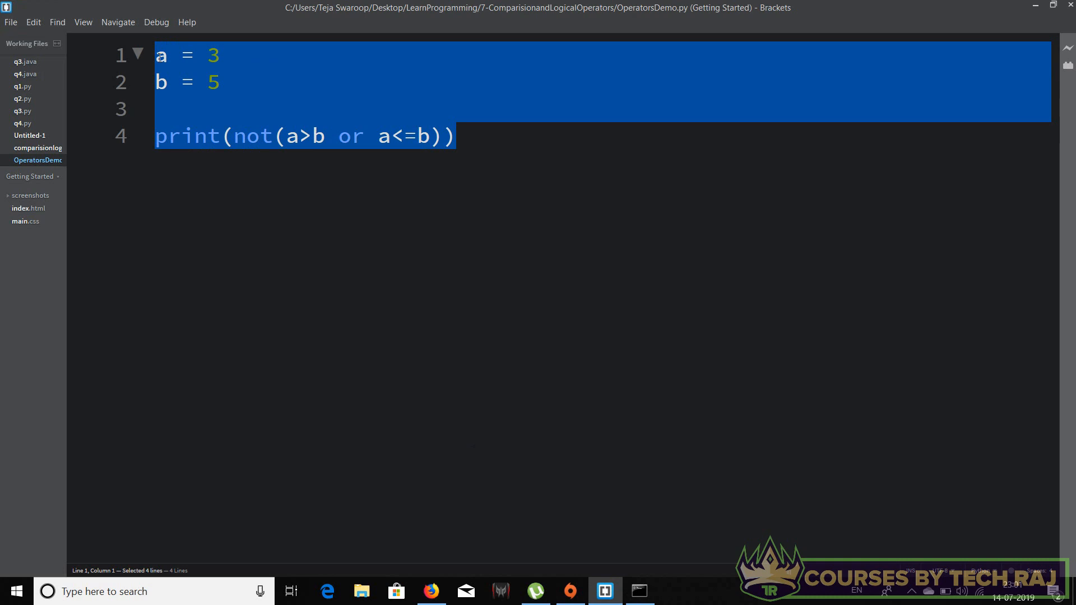